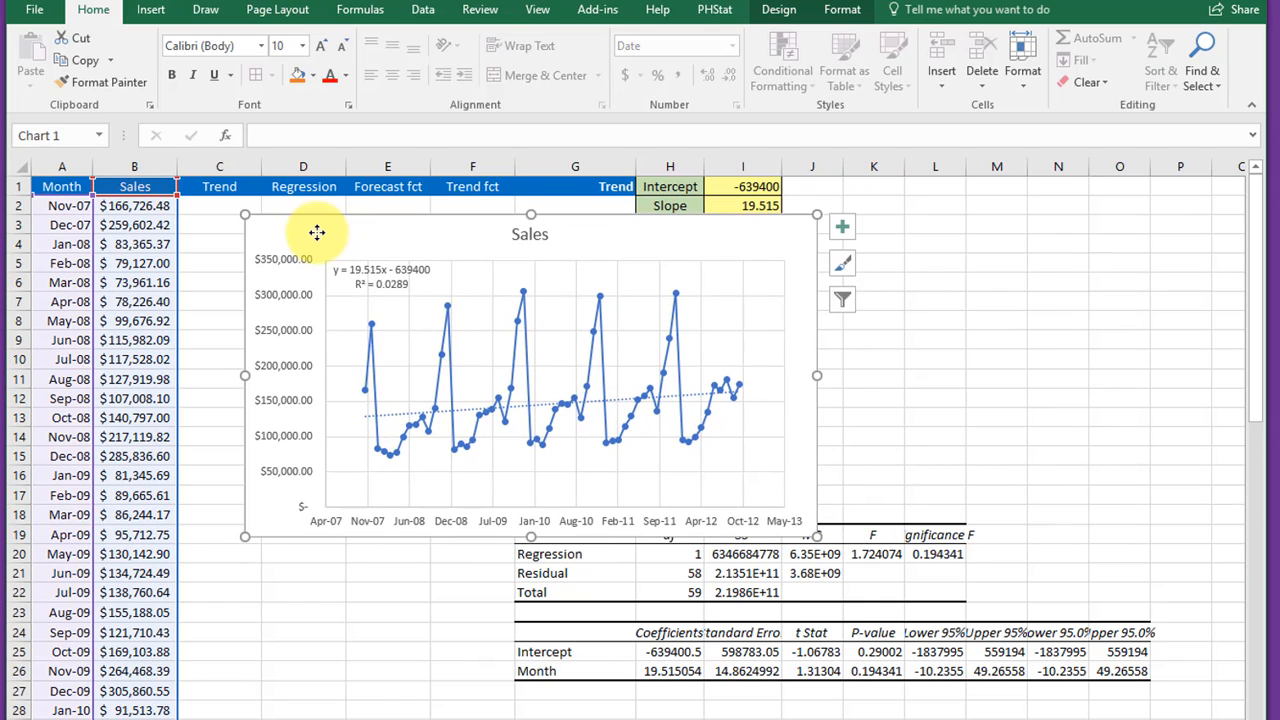
mouse_move(688, 420)
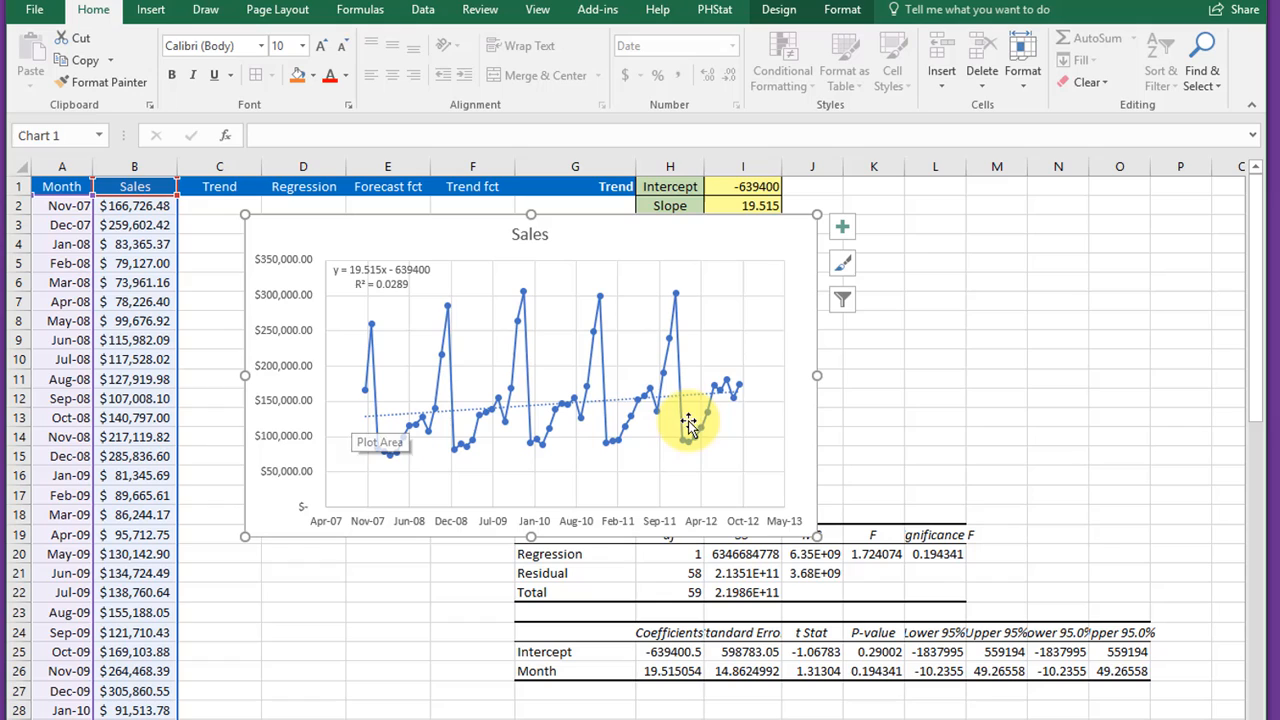
mouse_move(388, 302)
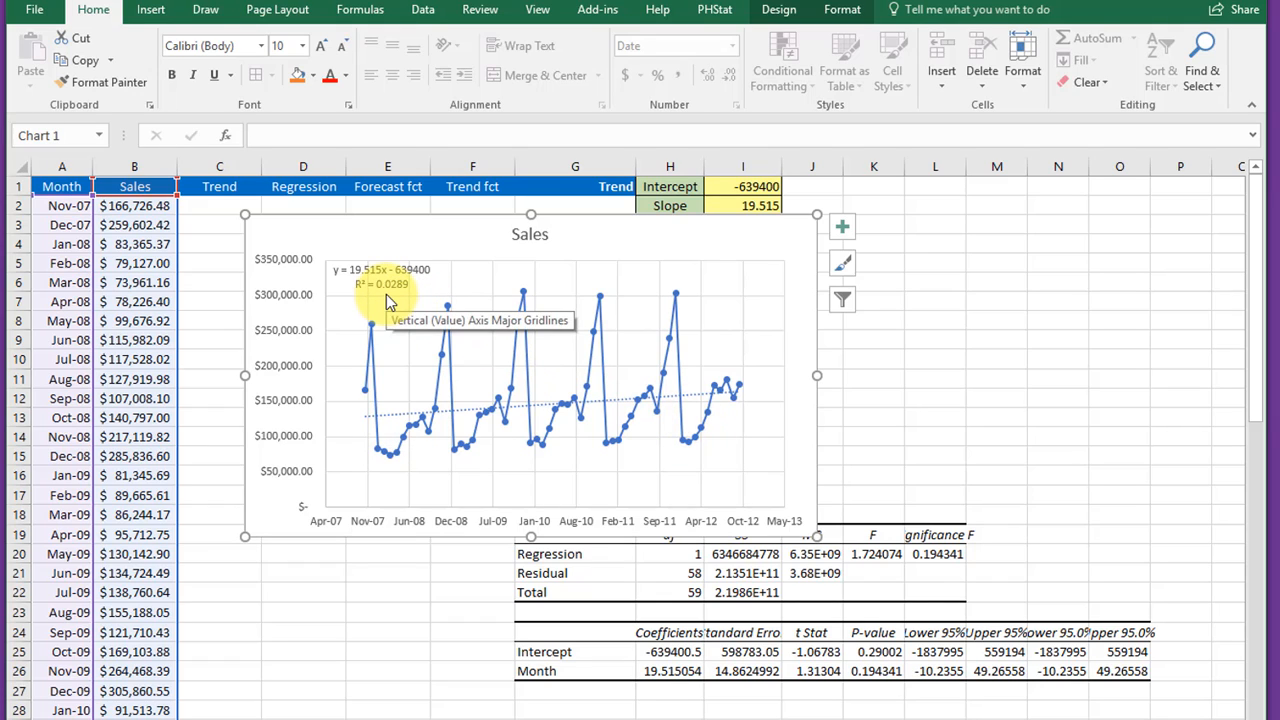
mouse_move(396, 296)
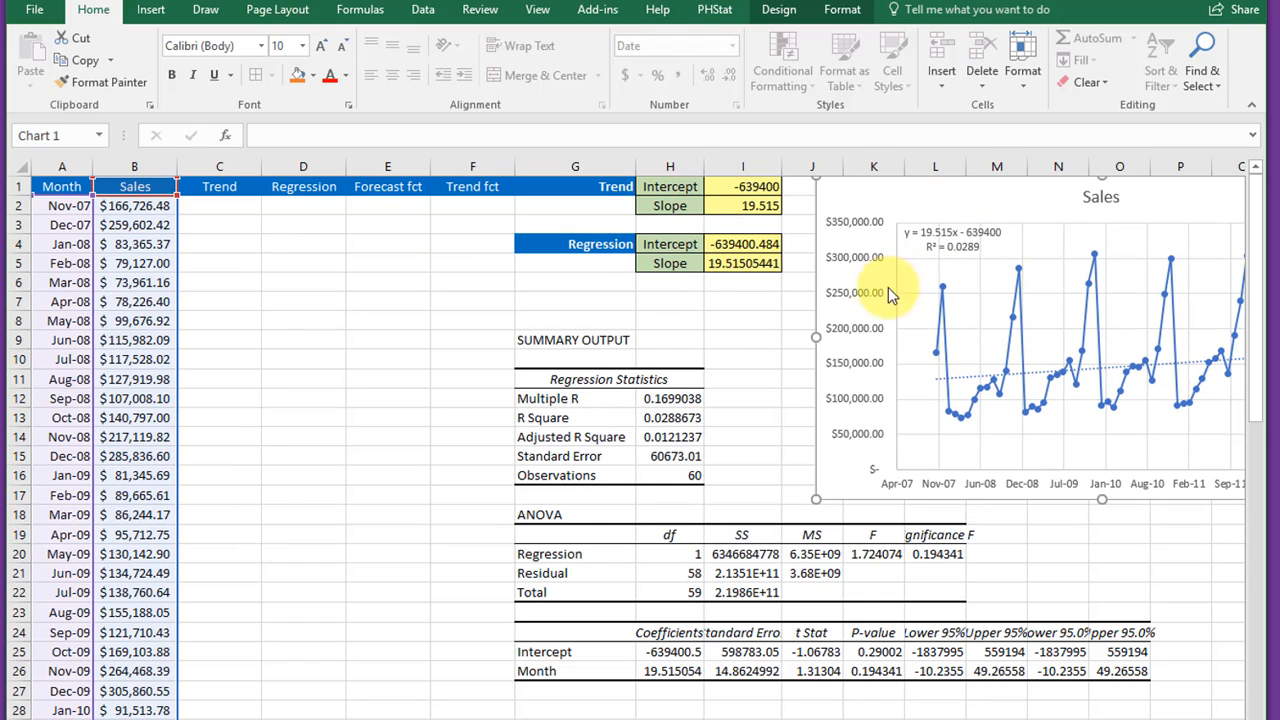
mouse_move(674, 356)
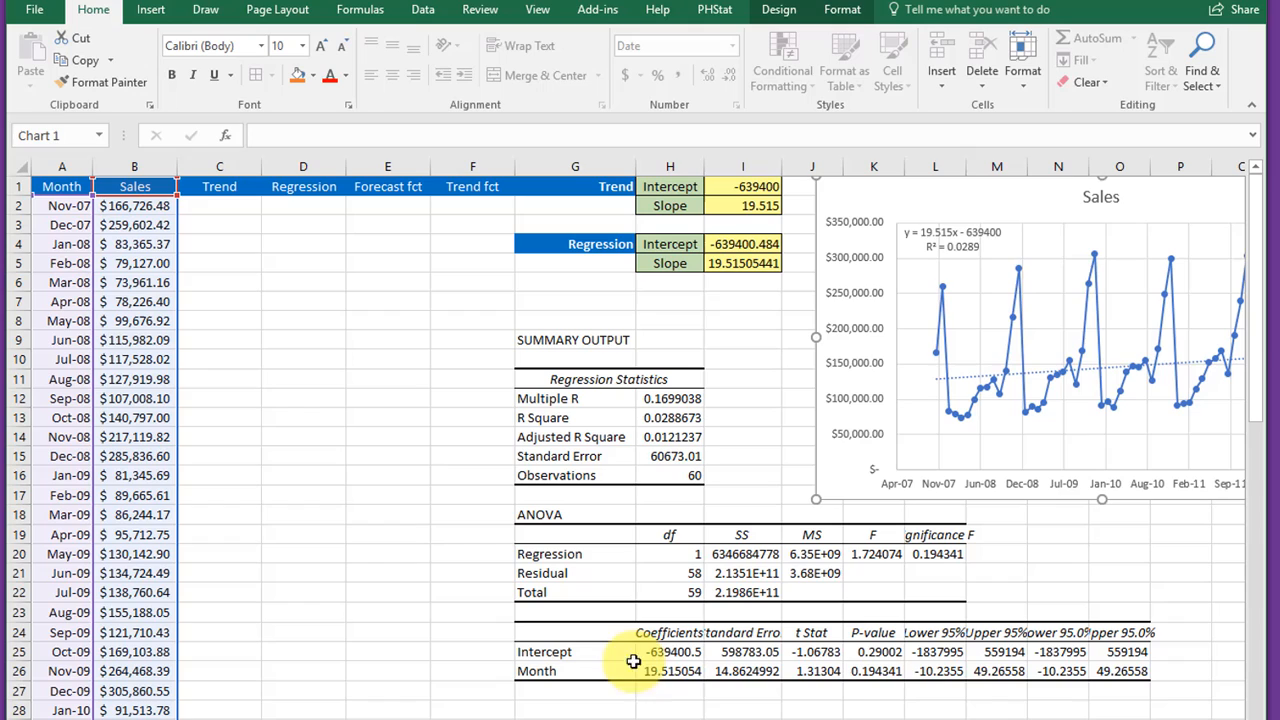
mouse_move(664, 672)
text(=)
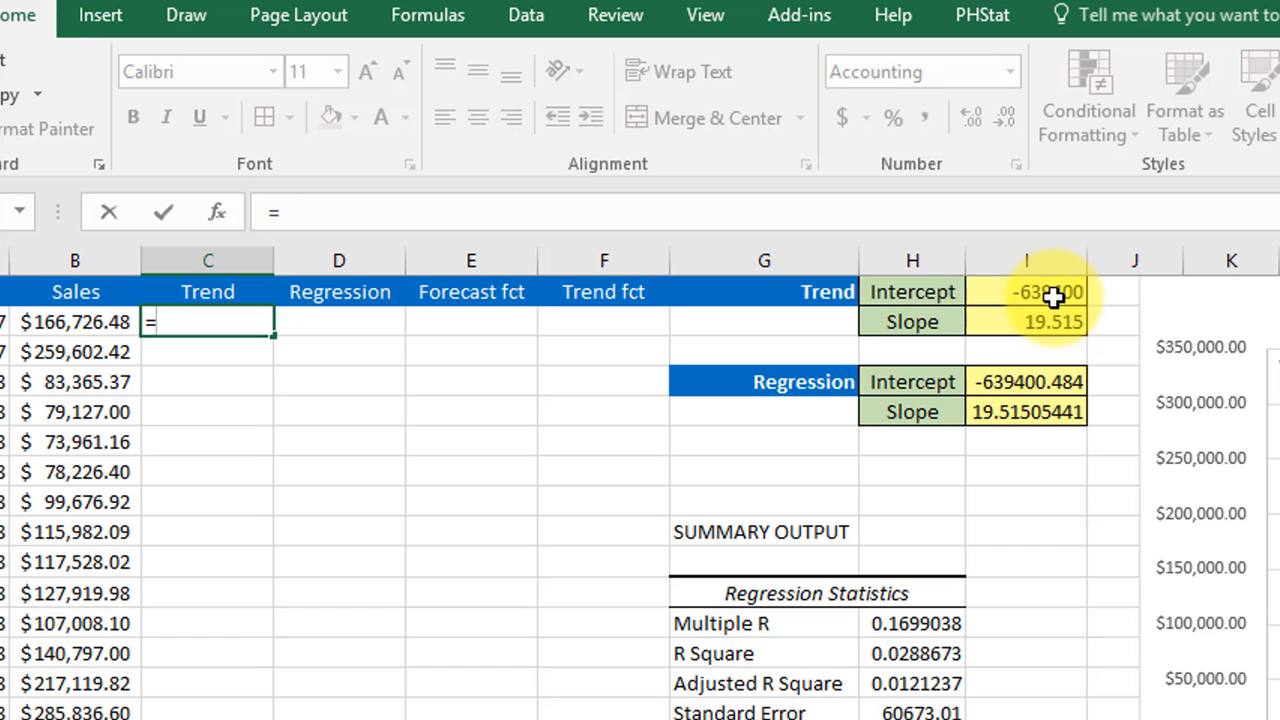
Step: Enter =$I$1+$I$2*A2 in the first Trend cell and fill it down column C
click(1024, 292)
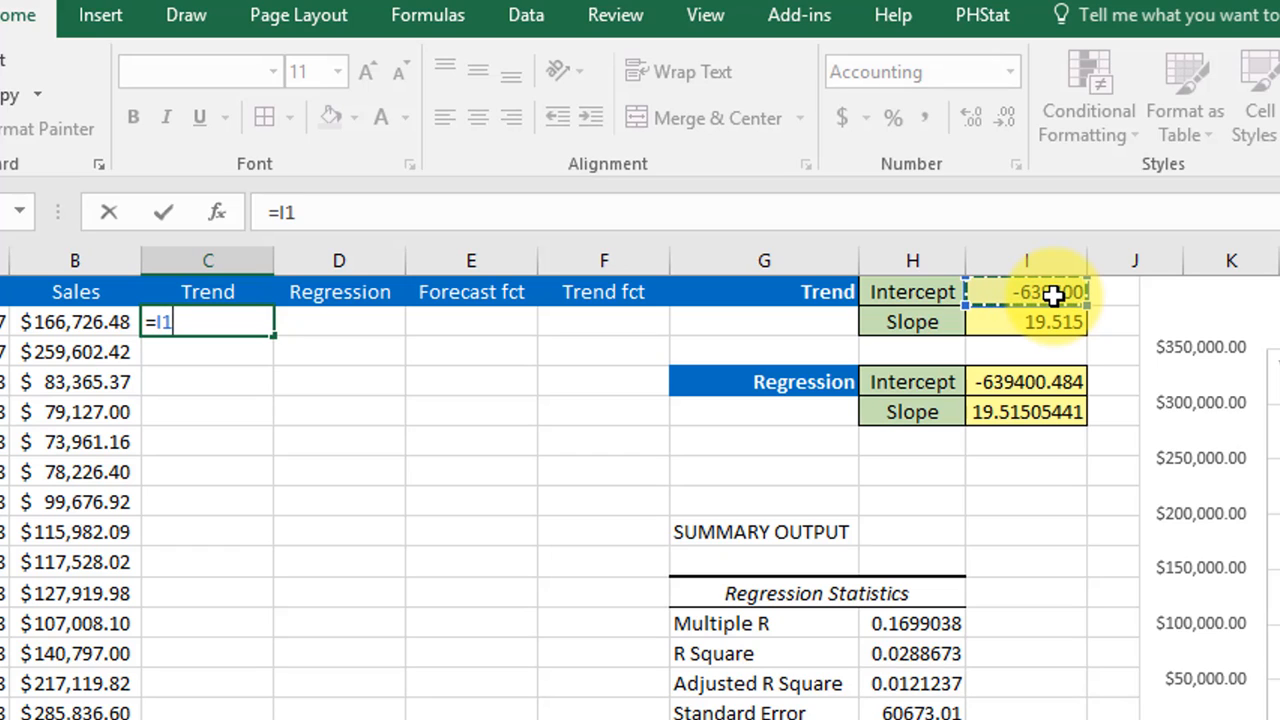
key(f4)
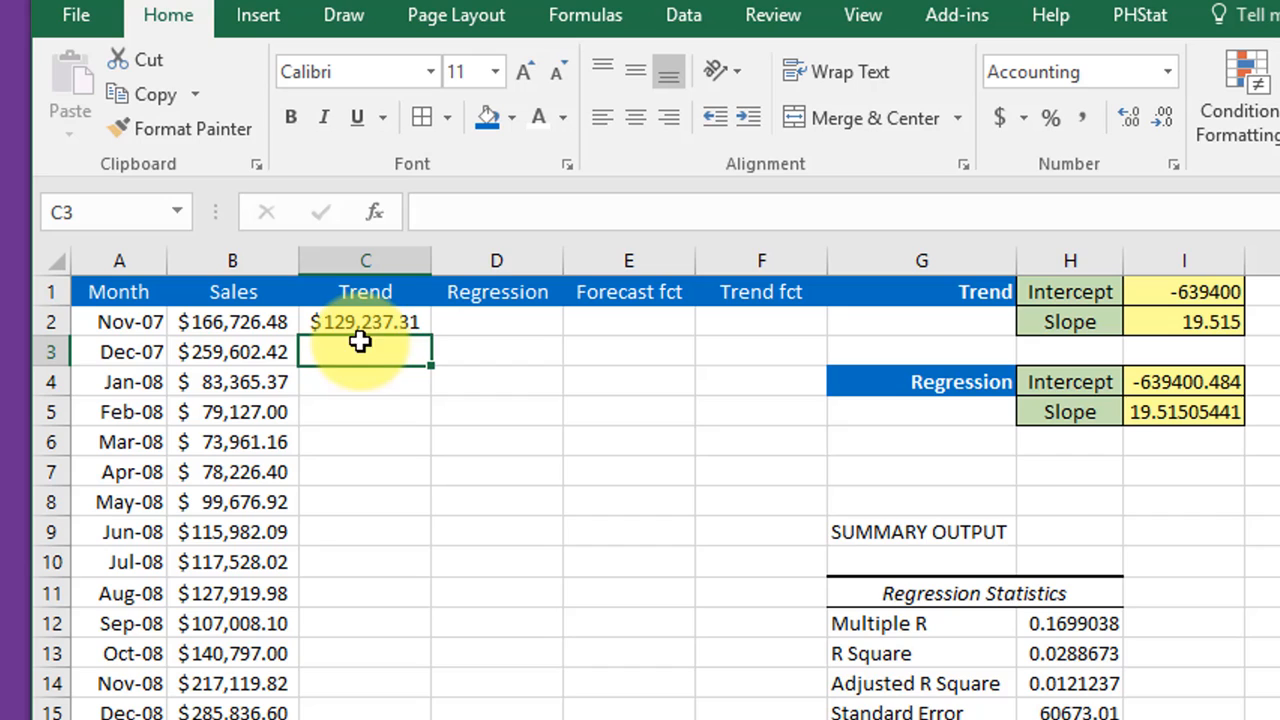
click(364, 320)
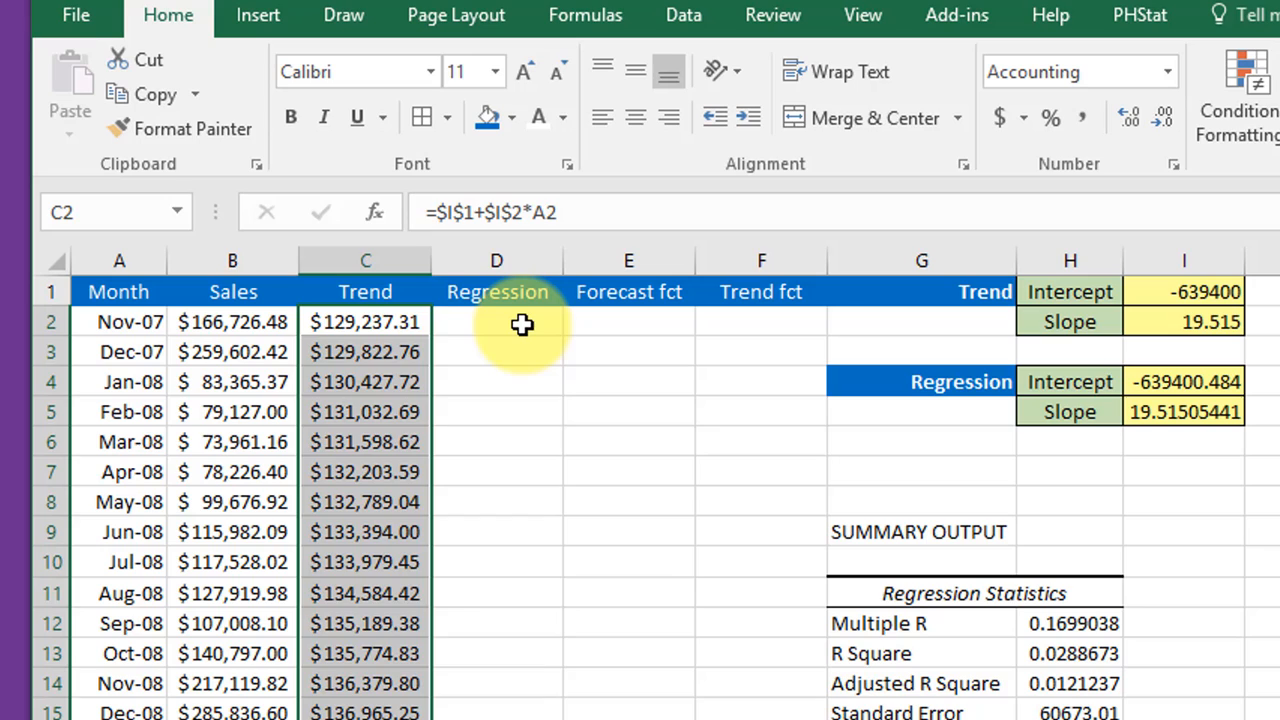
Step: Enter =$I$4+$I$5*A2 in D2, giving the first Regression forecast of $129,238.96
click(496, 320)
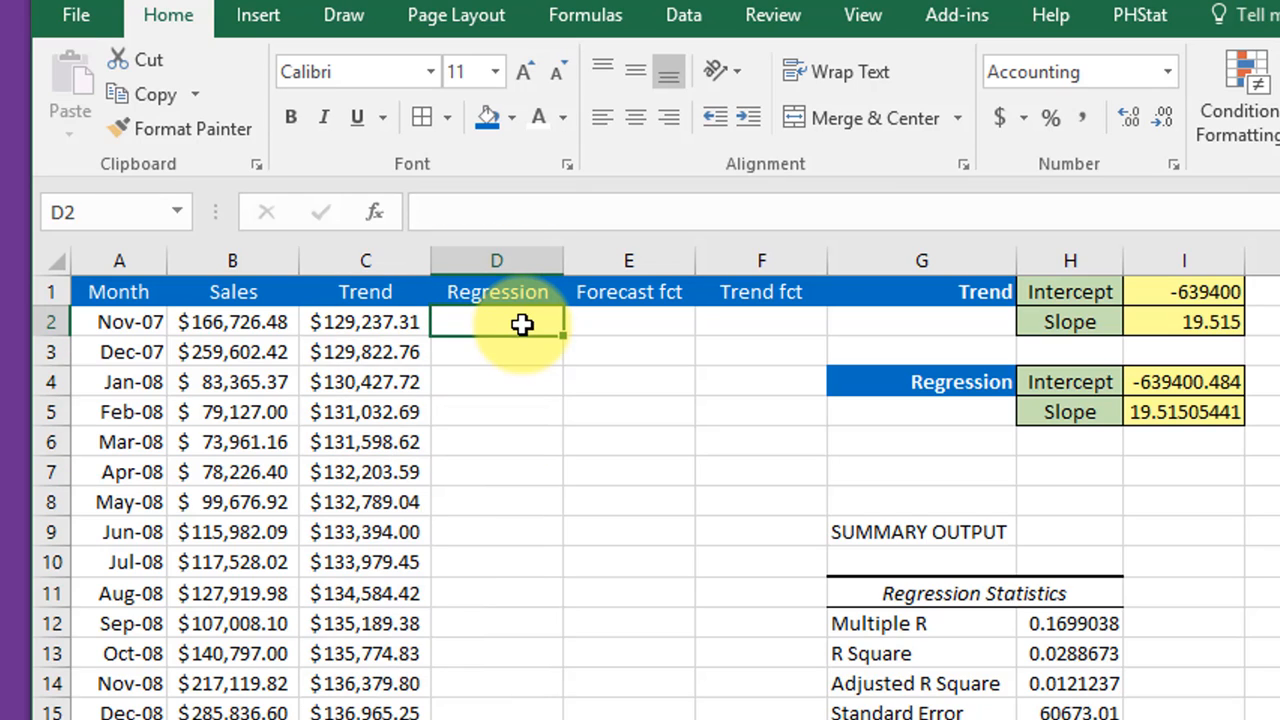
text(=)
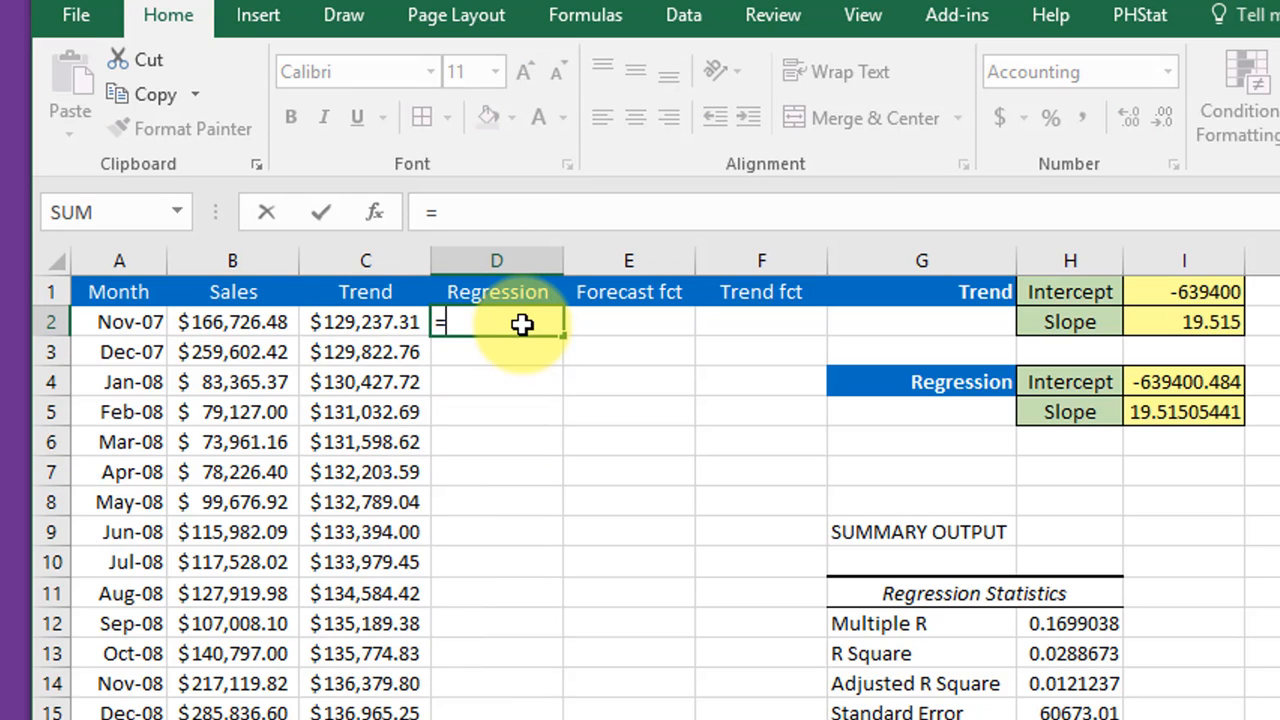
click(1184, 382)
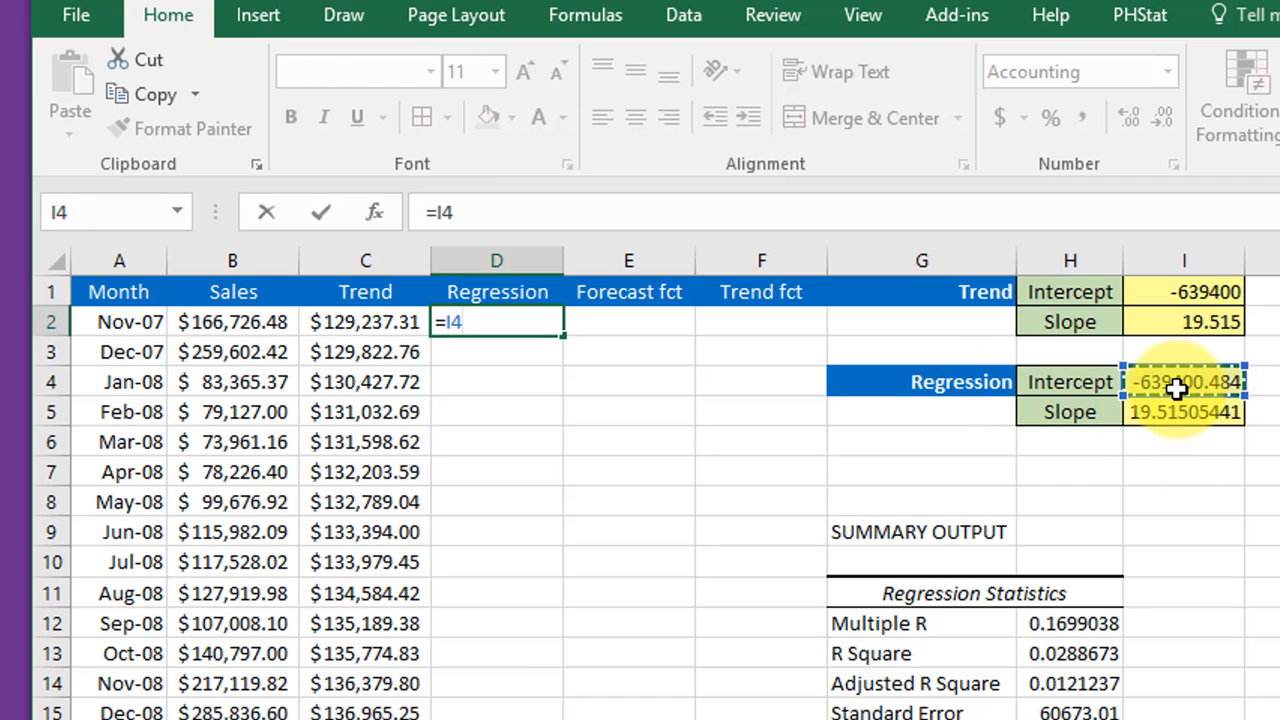
key(f4)
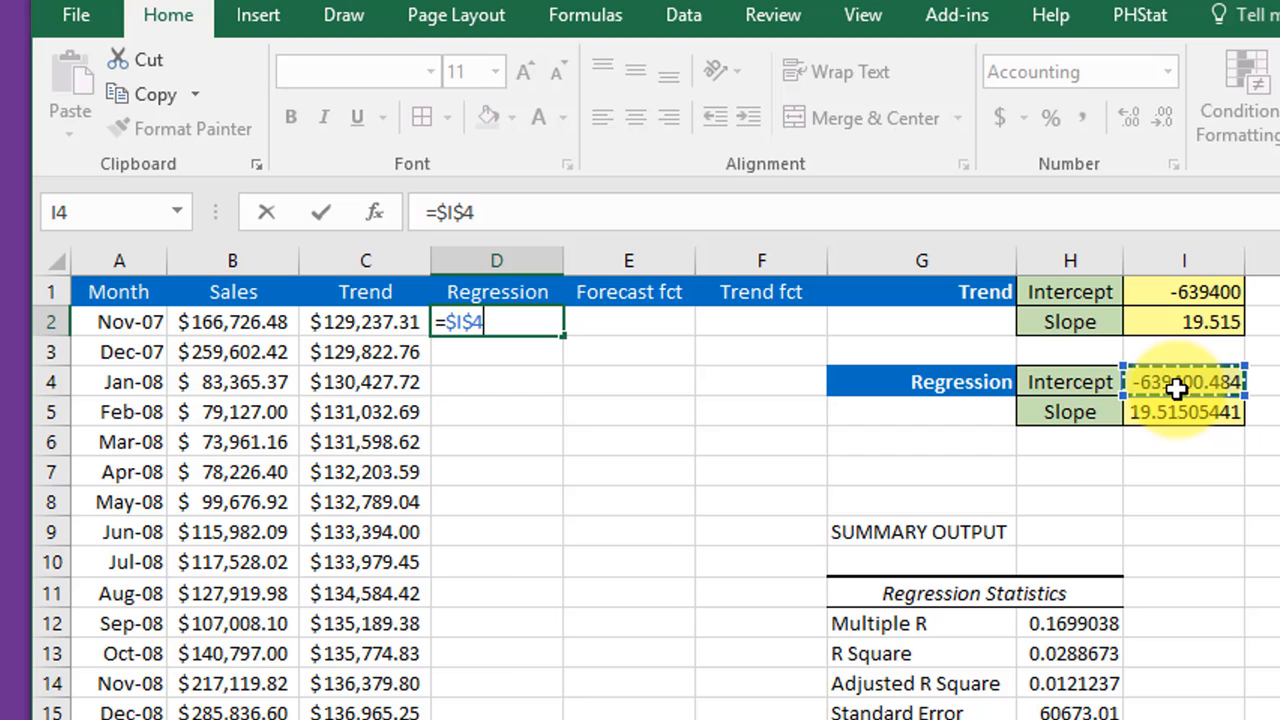
click(1184, 412)
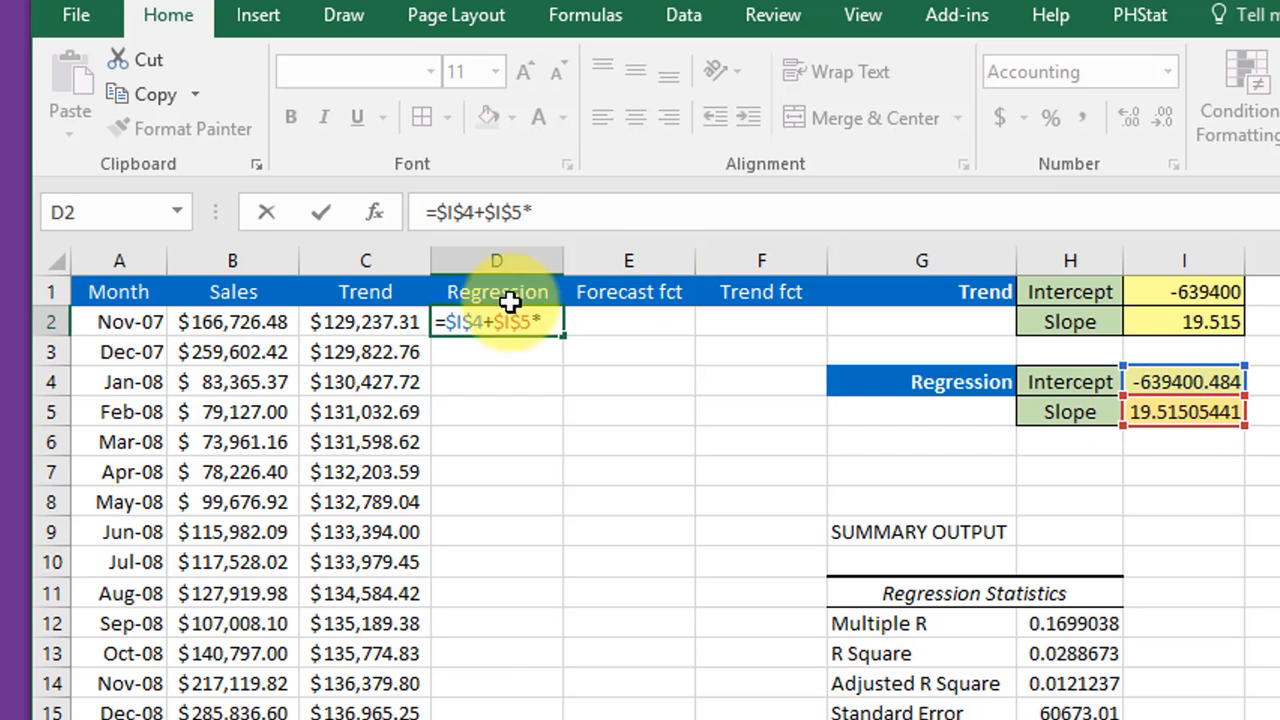
click(118, 320)
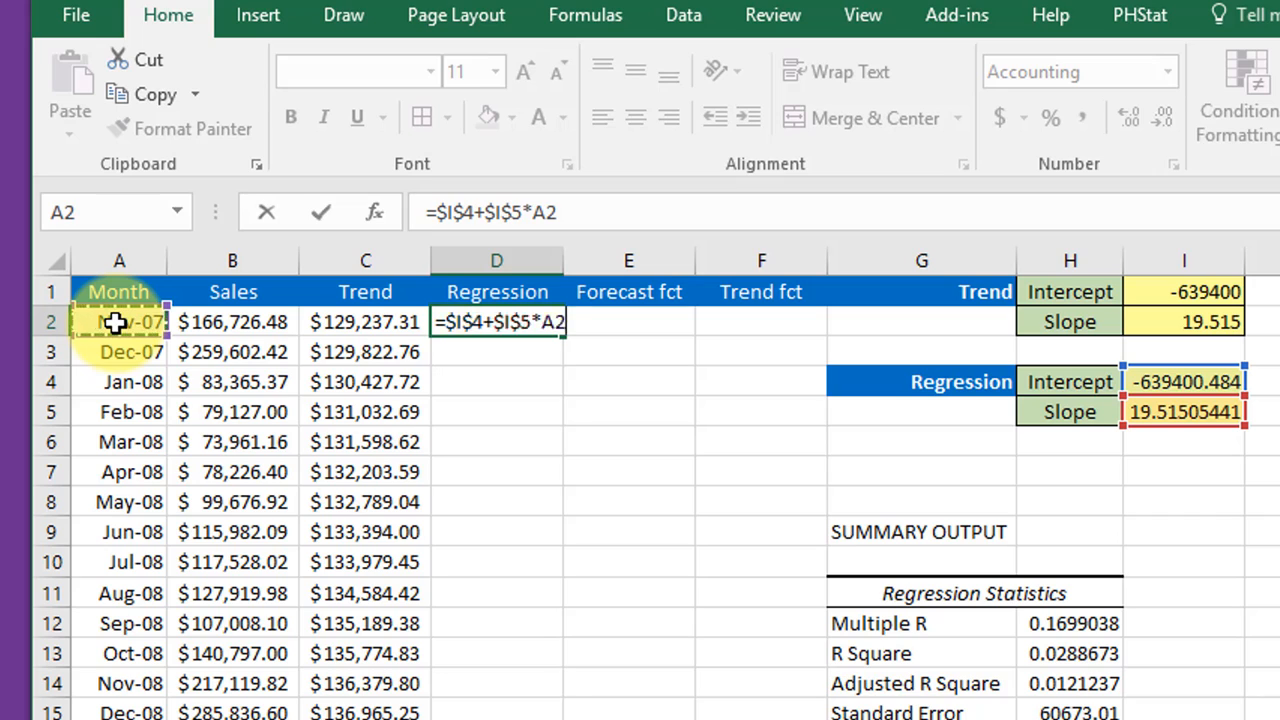
key(enter)
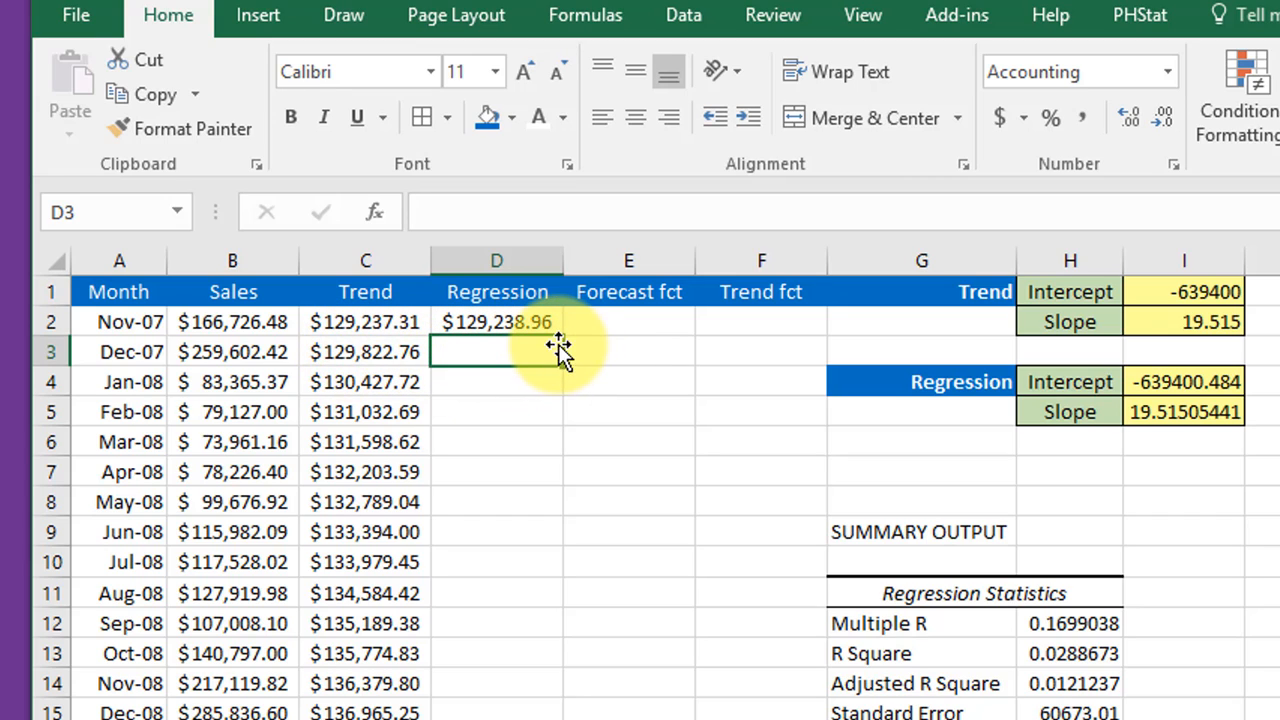
mouse_move(548, 340)
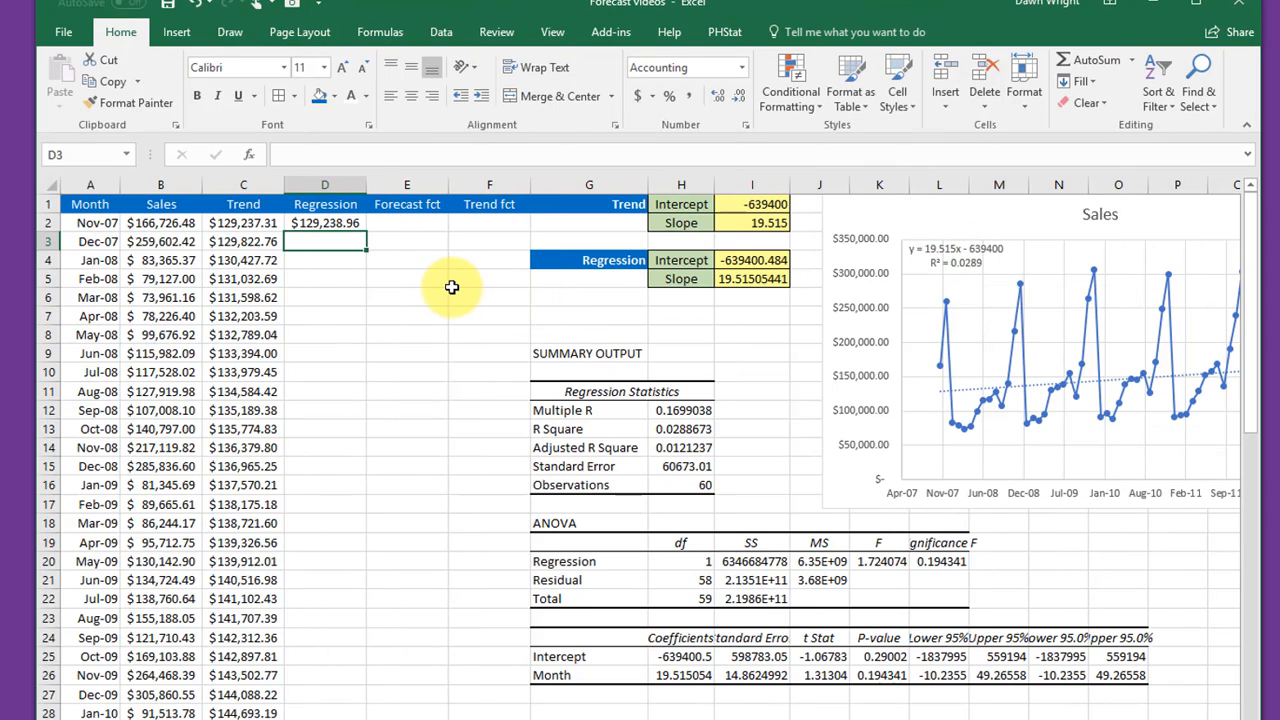
mouse_move(446, 306)
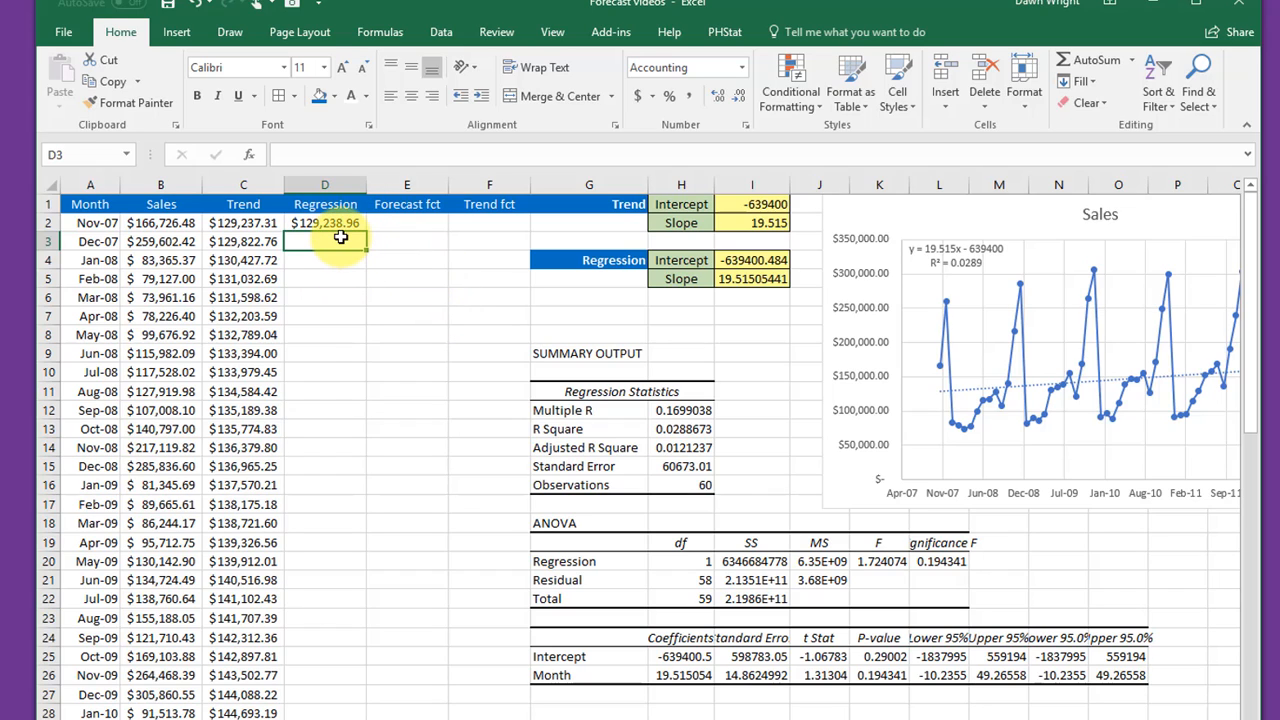
Step: Enter =FORECAST(A2,$B$2:$B$61,$A$2:$A$61) in E2, returning $129,238.9639
click(406, 222)
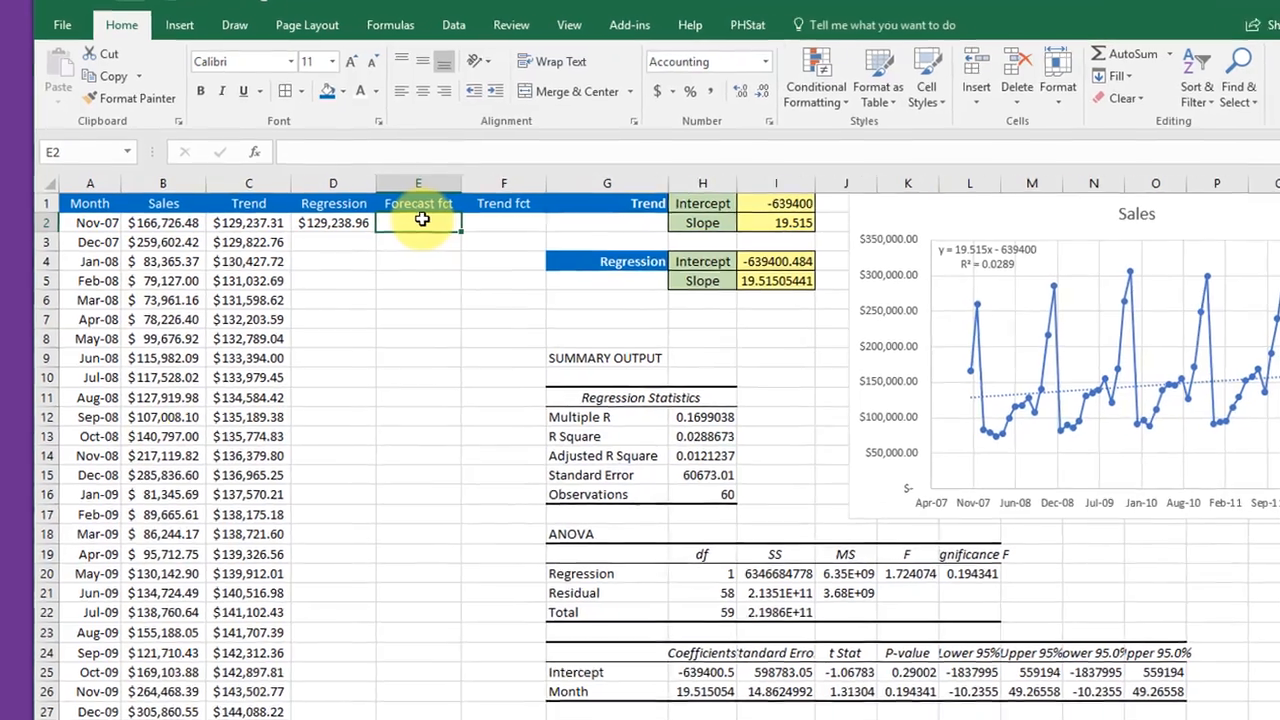
text(=f)
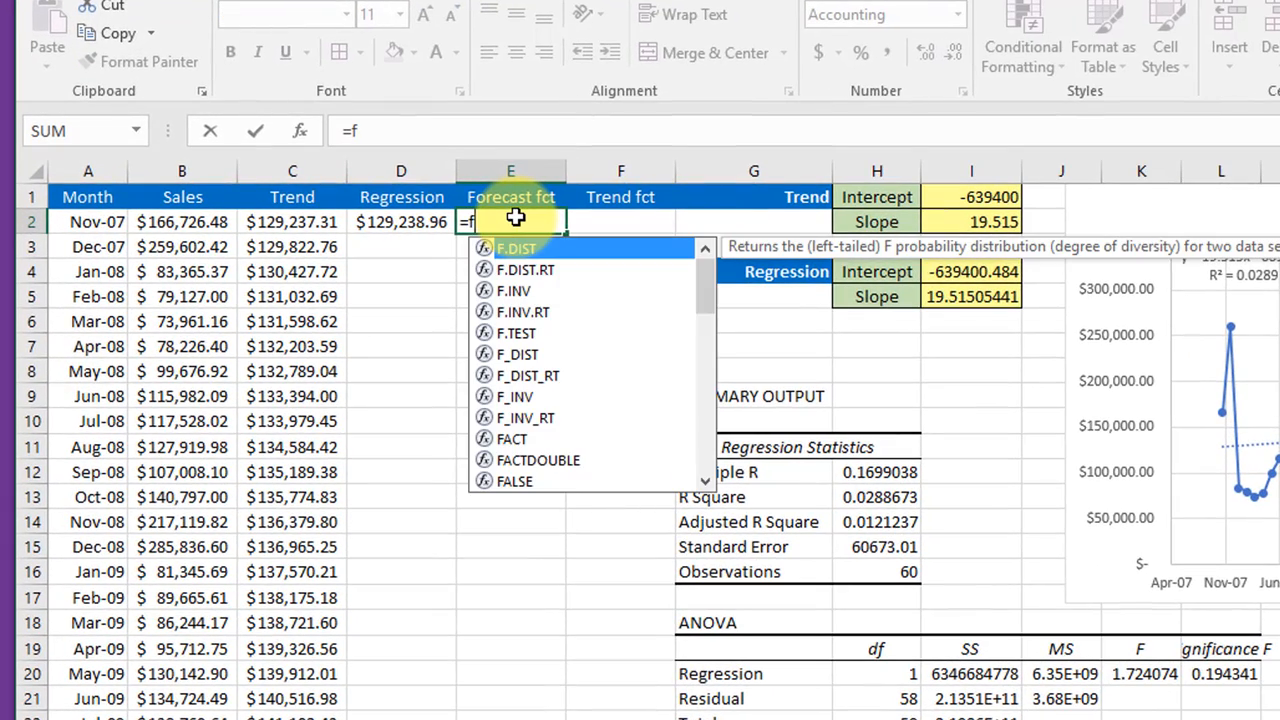
text(or)
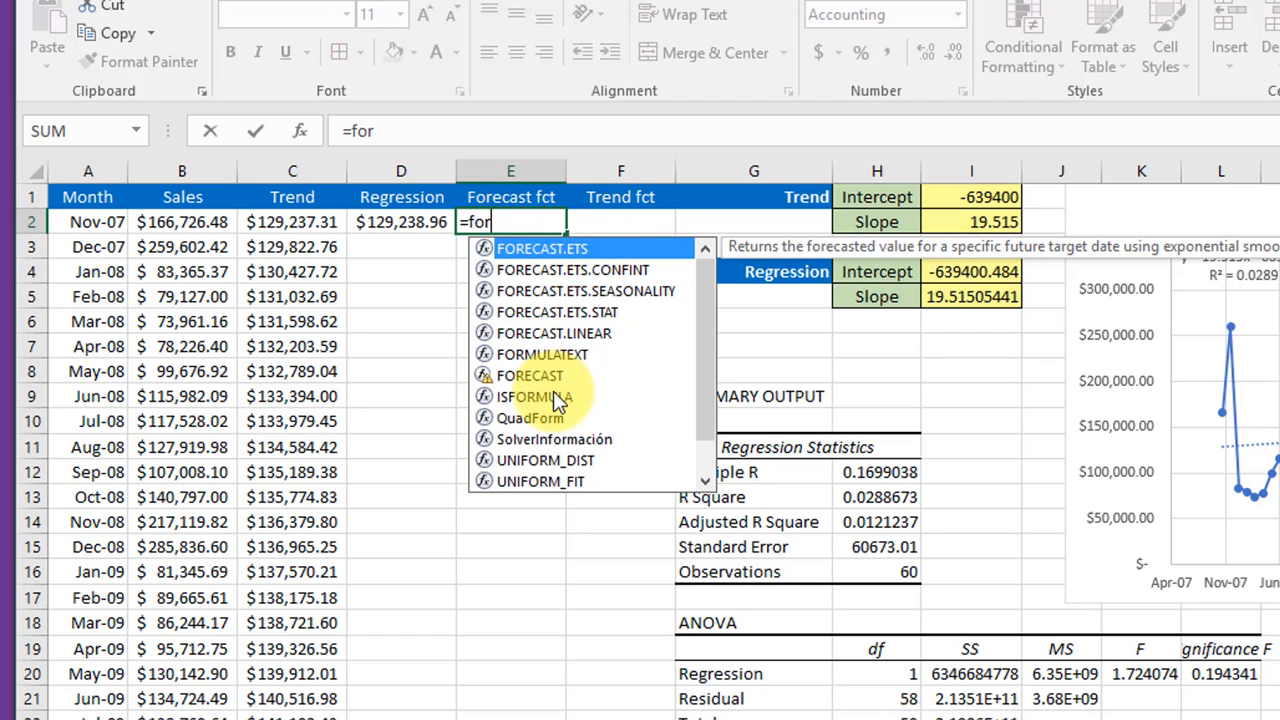
mouse_move(544, 248)
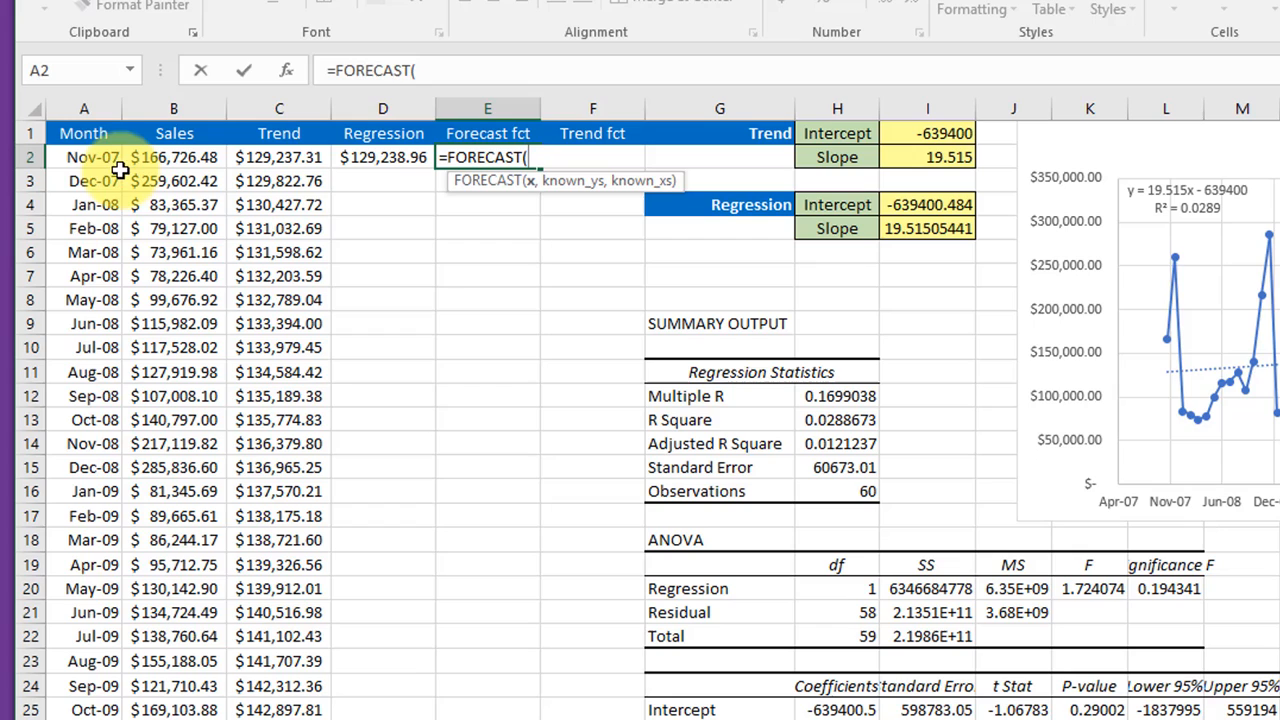
click(84, 156)
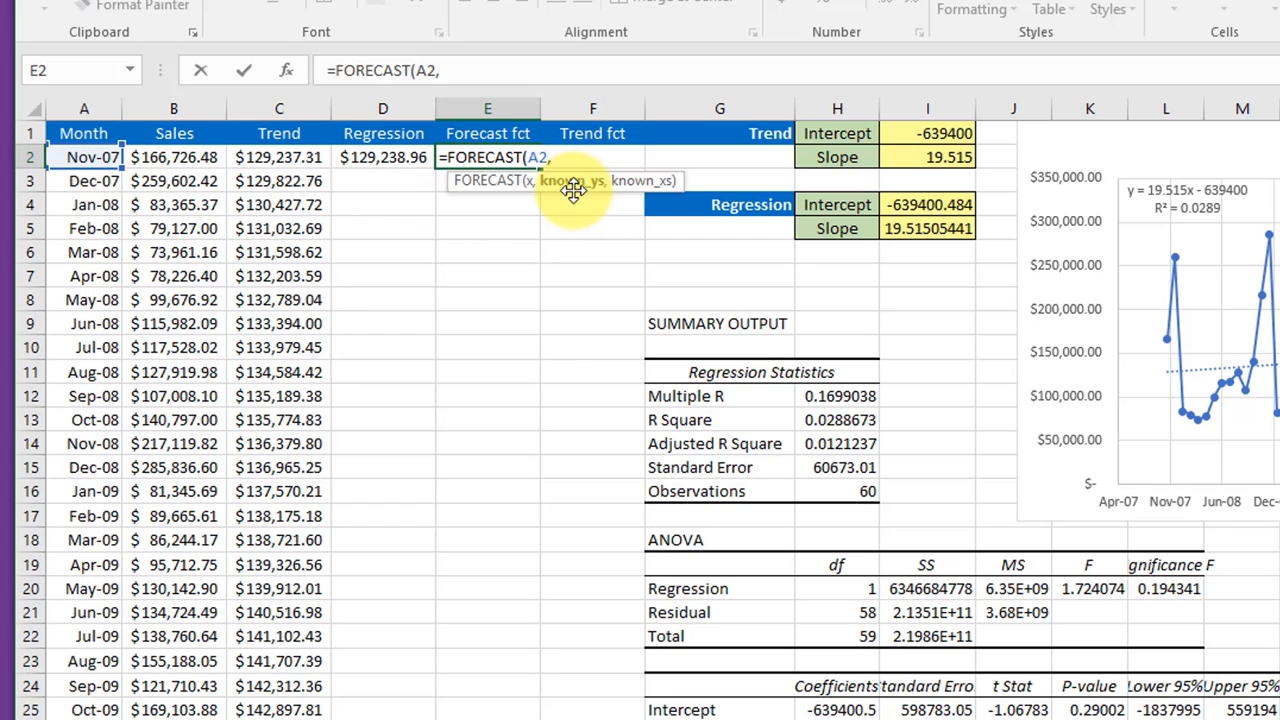
click(172, 156)
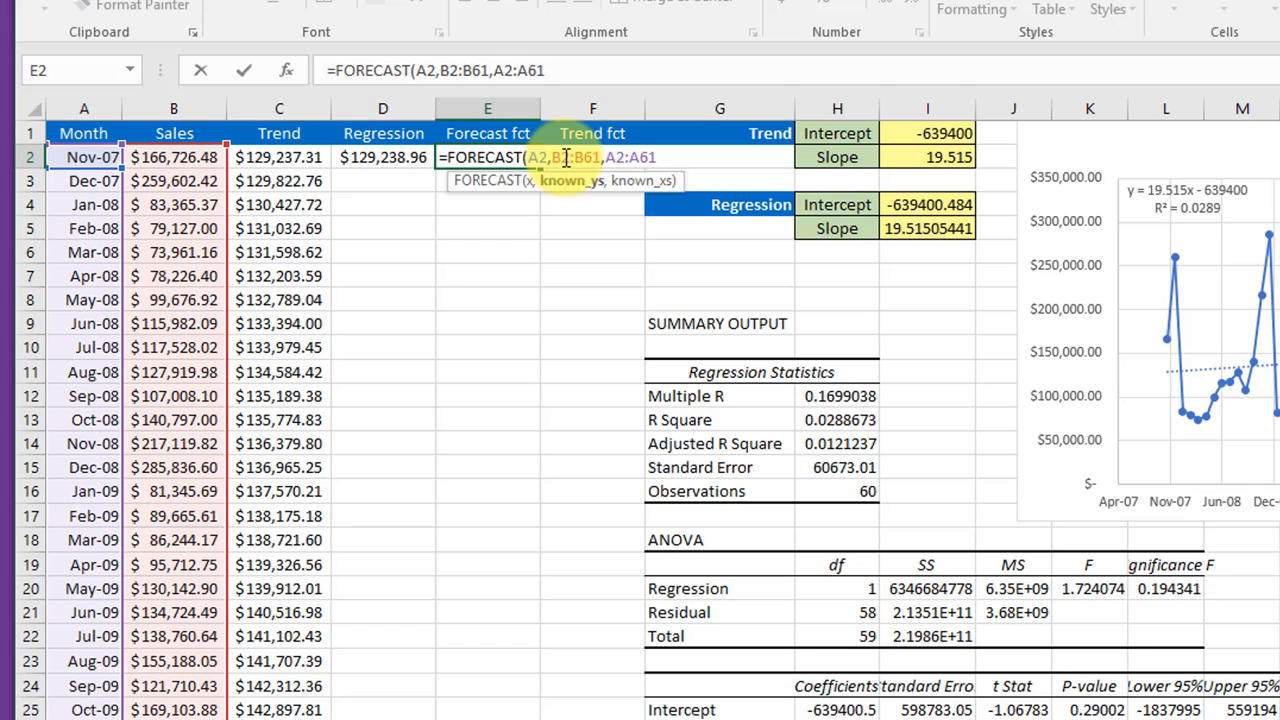
key(f4)
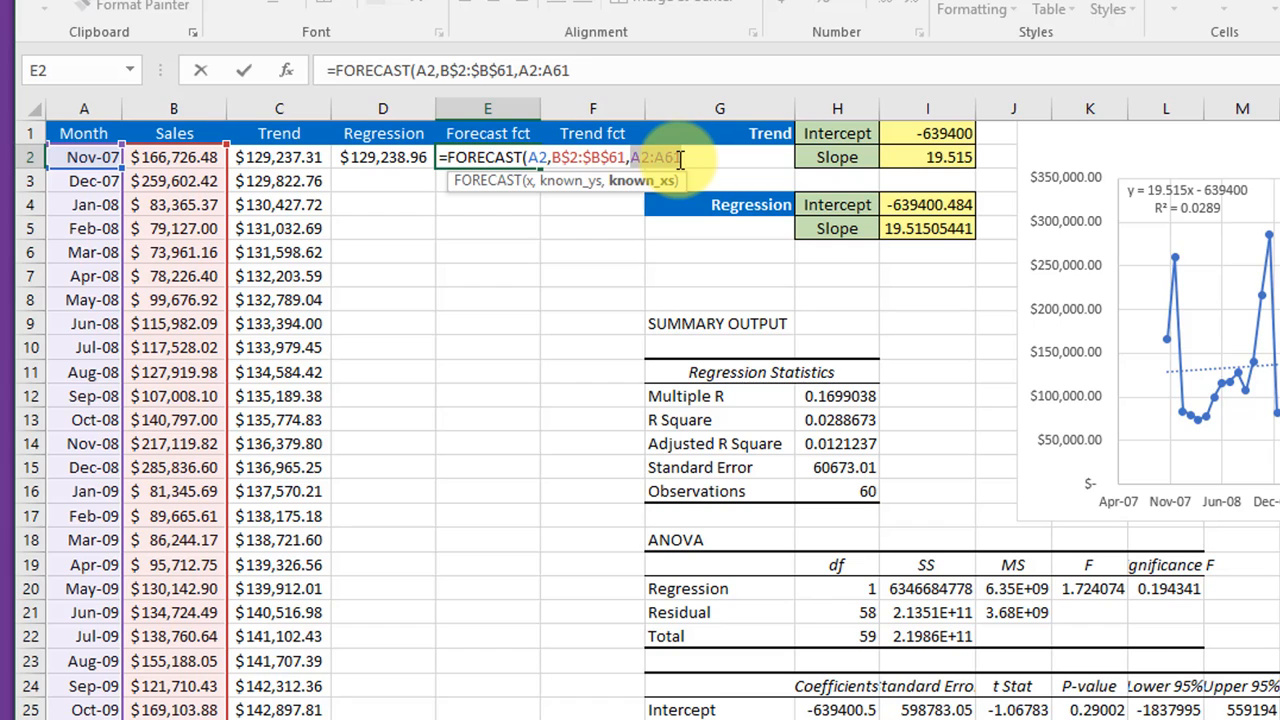
key(f4)
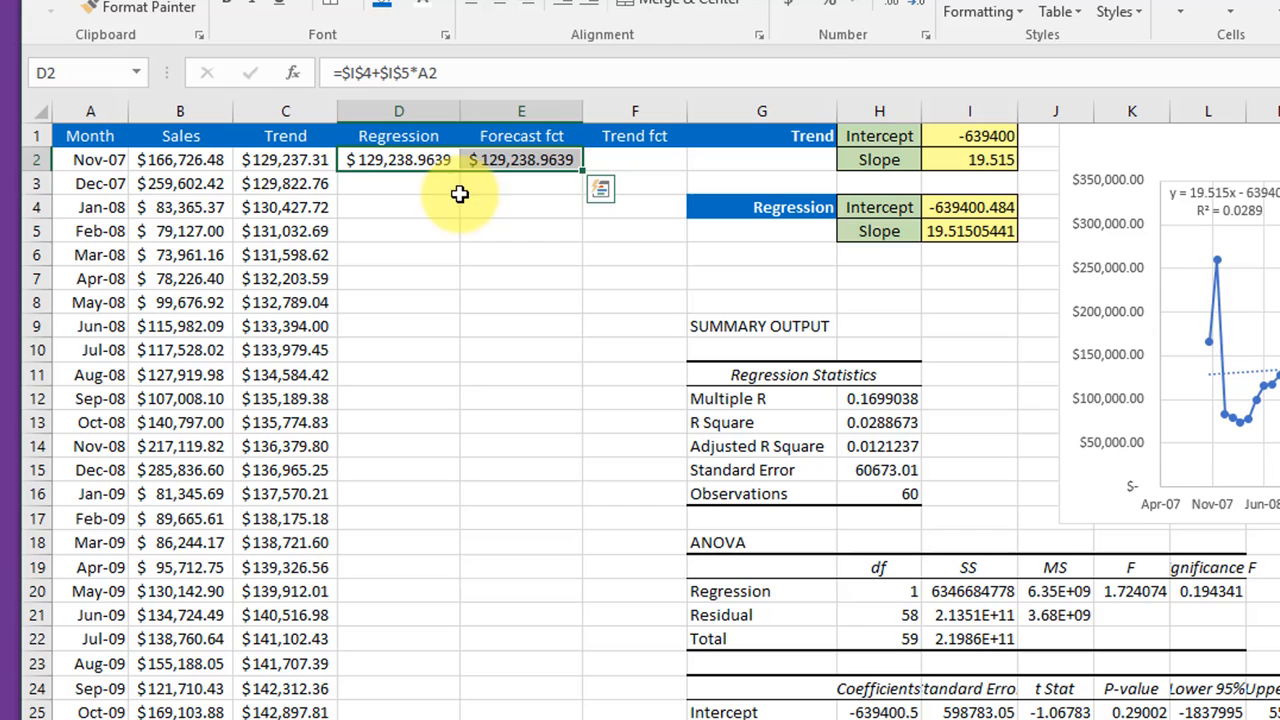
mouse_move(398, 180)
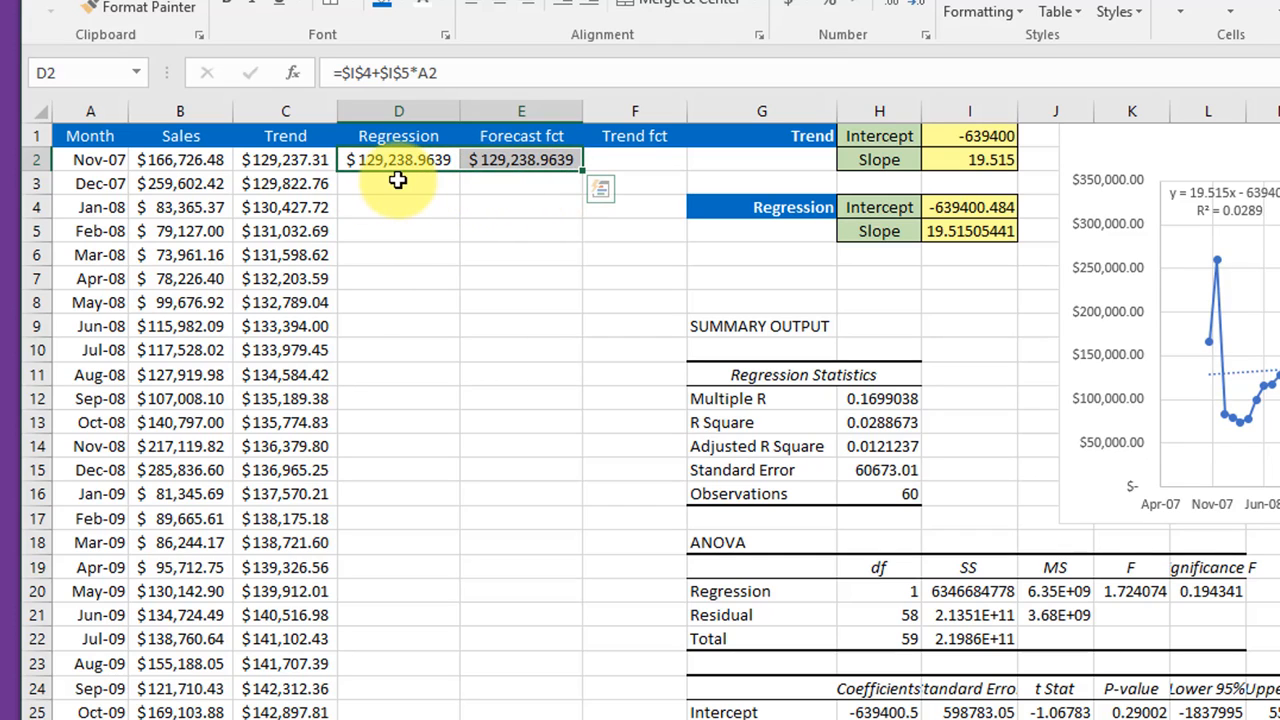
mouse_move(632, 156)
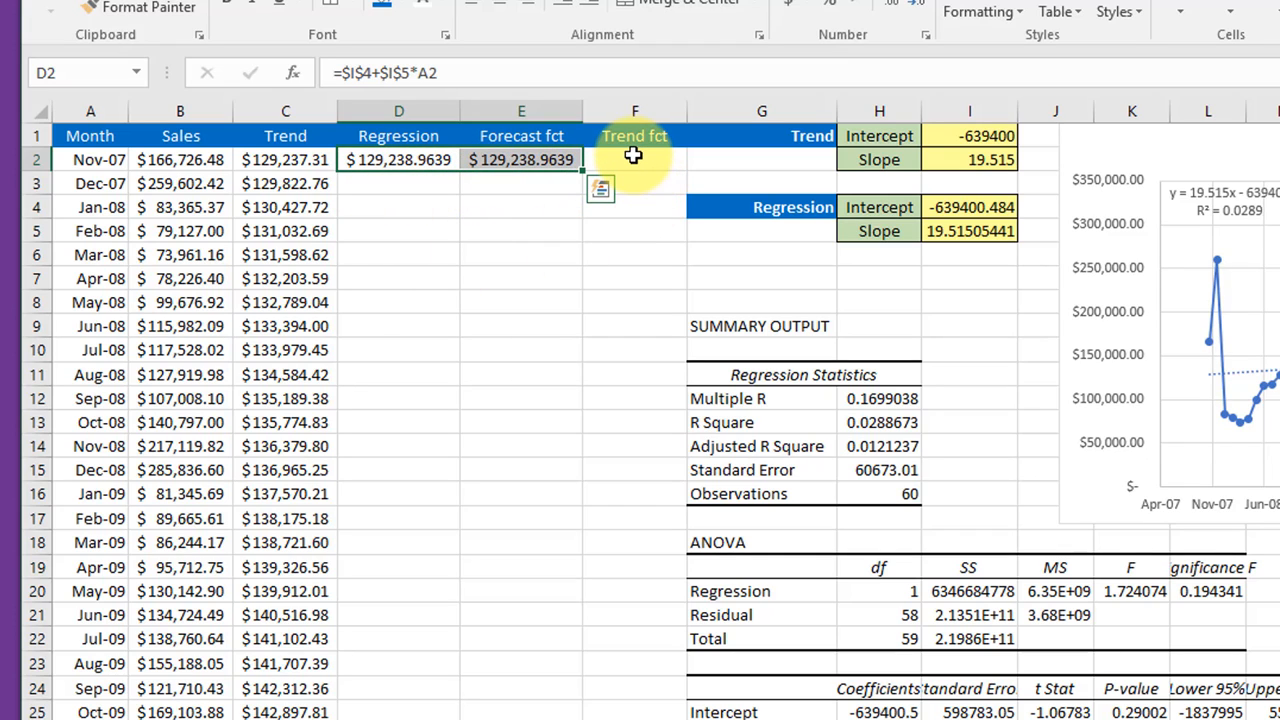
Step: Begin =TREND($B$2:$B$61,$A$2:$A$61,A2) in F2 with the Sales and Month ranges locked
click(636, 160)
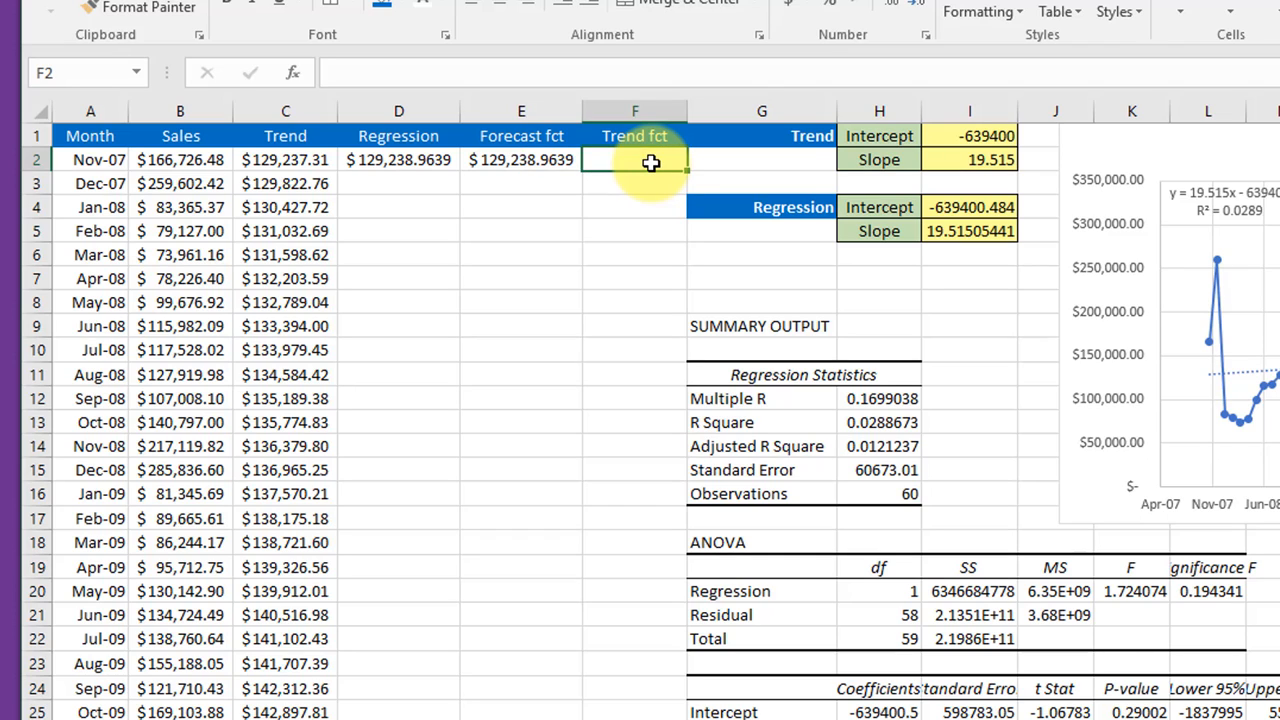
text(=tr)
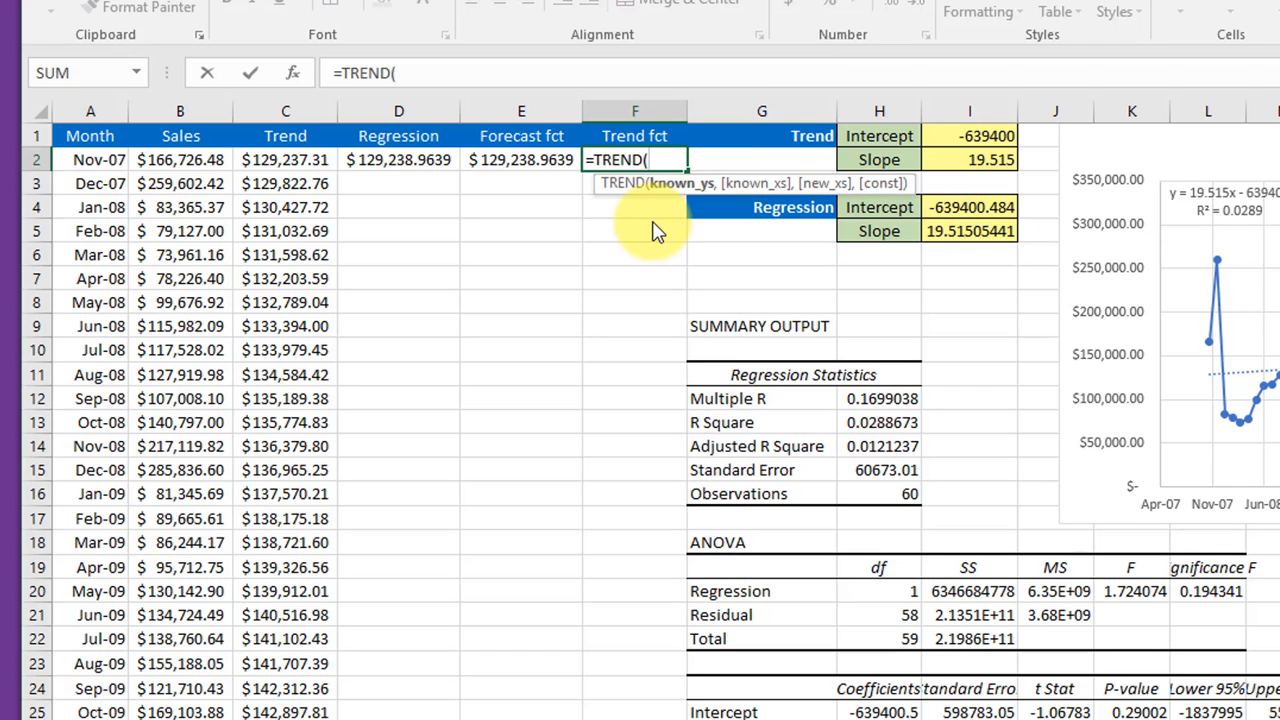
mouse_move(524, 188)
text(B2:B61,A2:A61,)
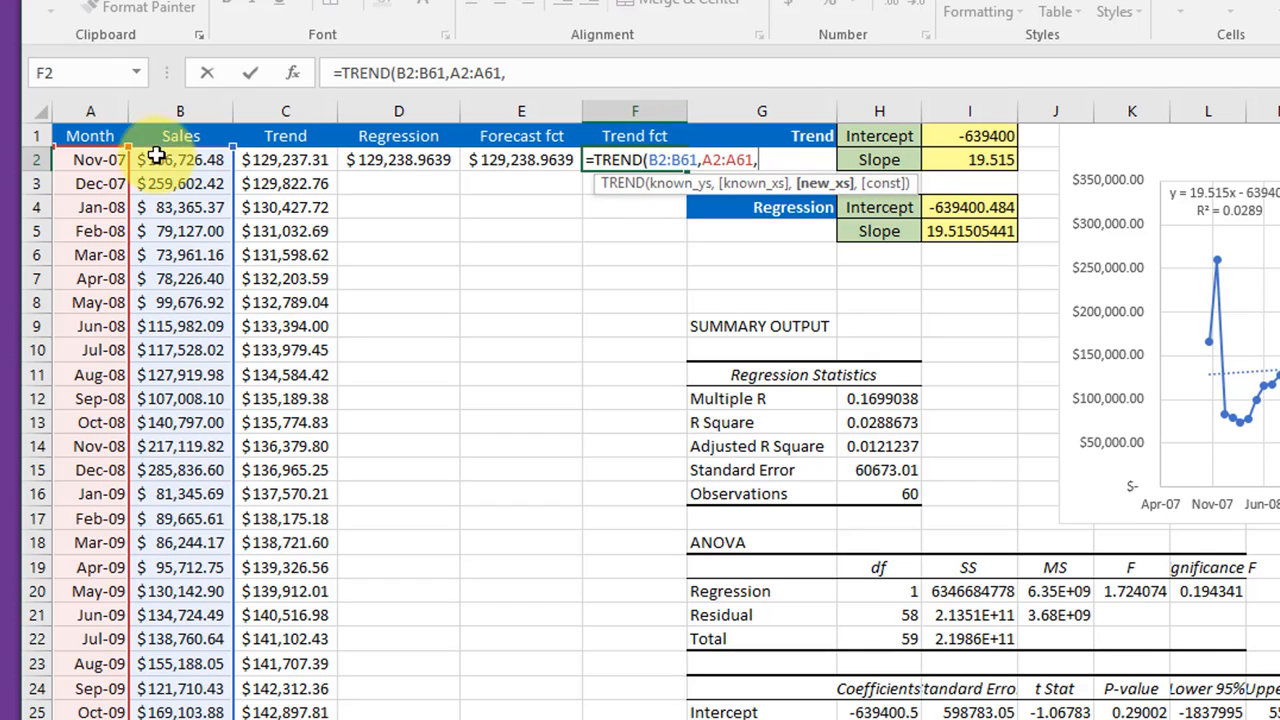
click(90, 160)
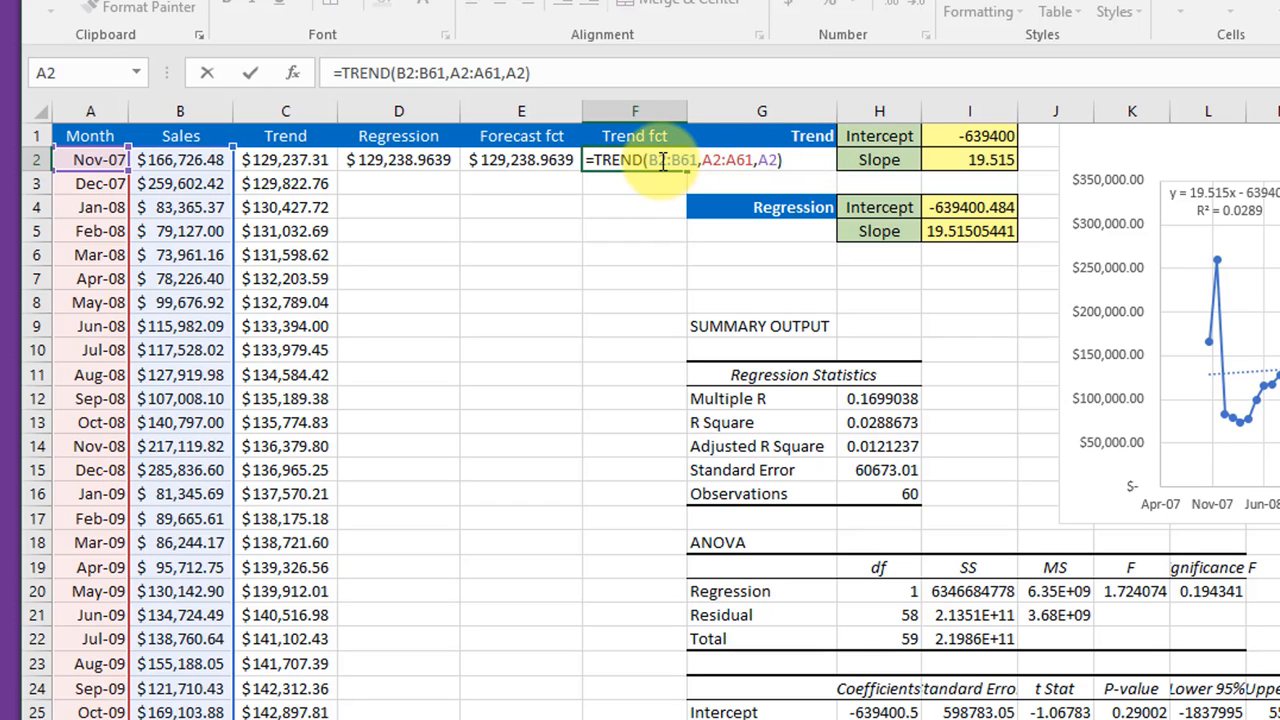
key(f4)
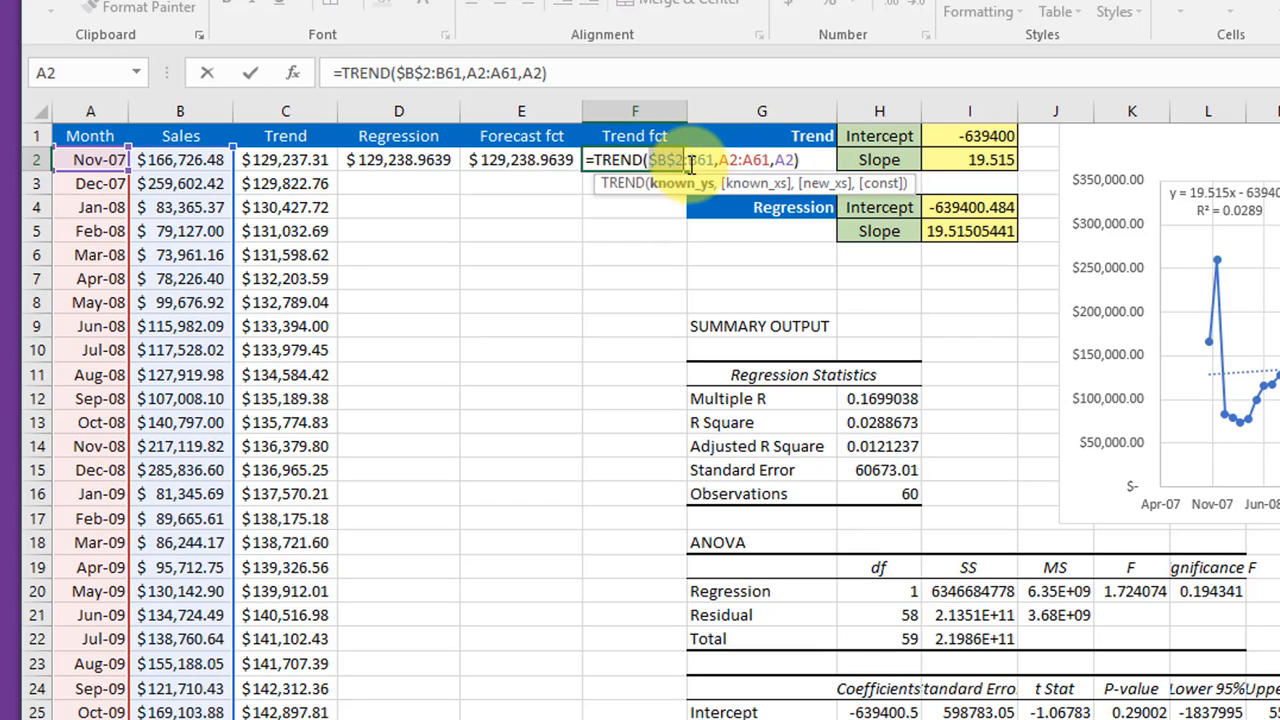
key(f4)
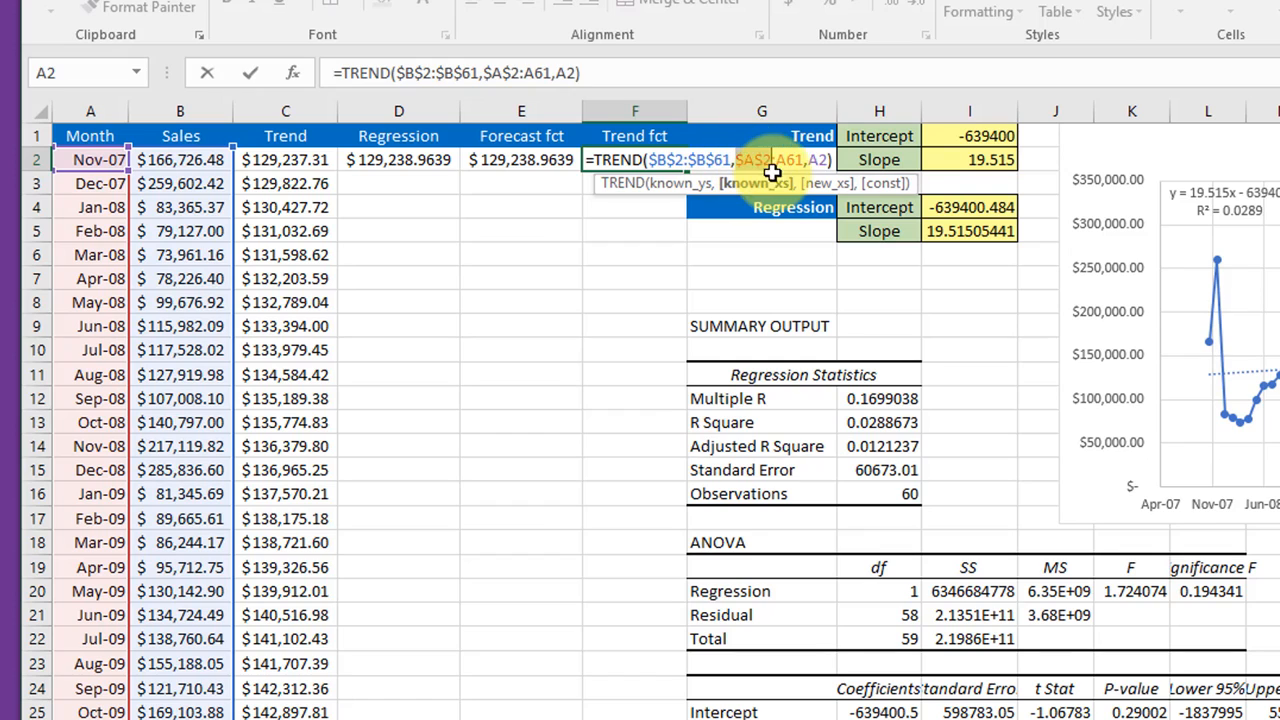